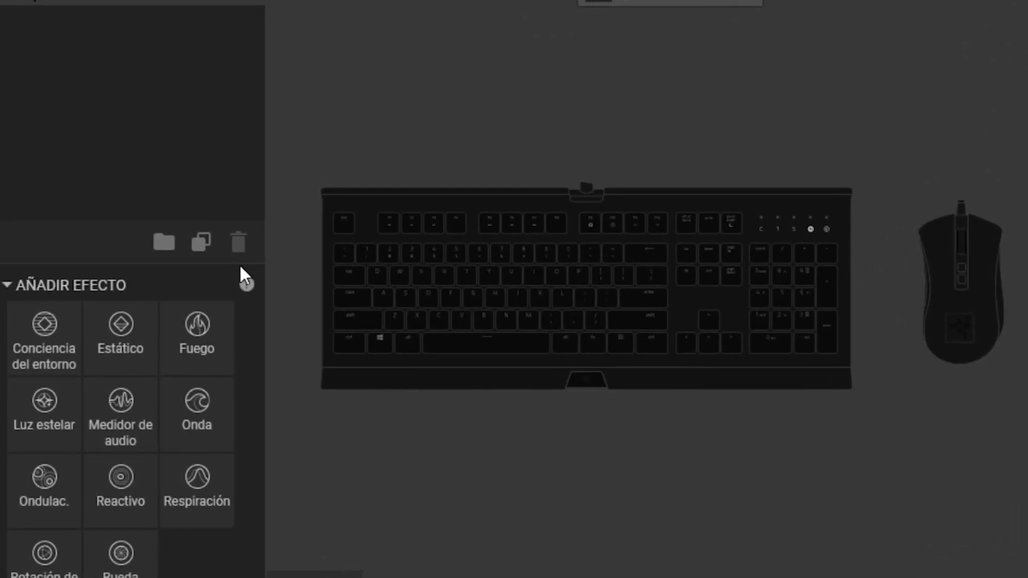
Step: Add an Estático (Static) effect layer above the hidden Rueda layer
{"action": "left_click", "coordinate": [131, 316]}
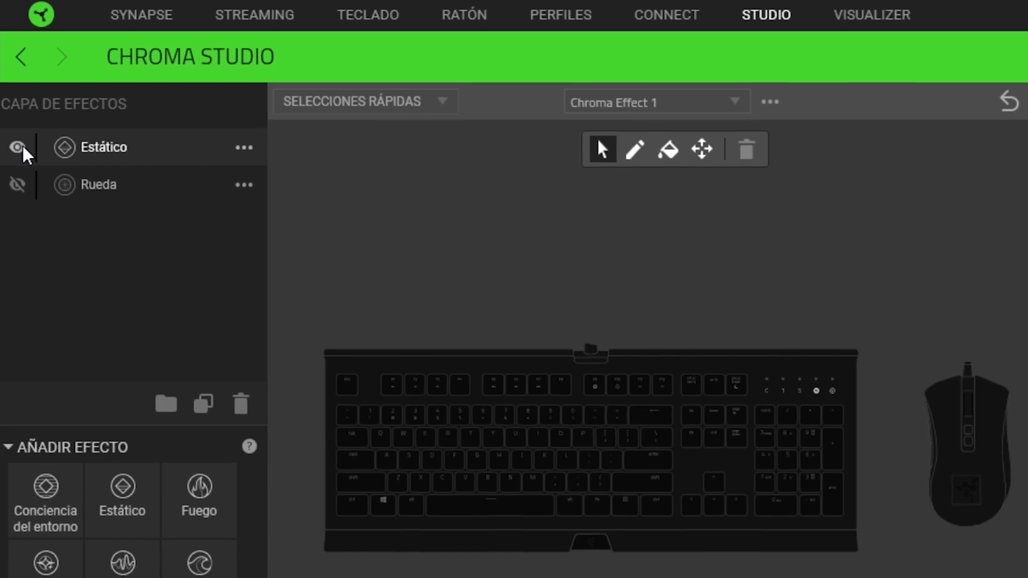
Step: Select the Estático layer and pick a colour for it in the Color panel
{"action": "left_click", "coordinate": [16, 148]}
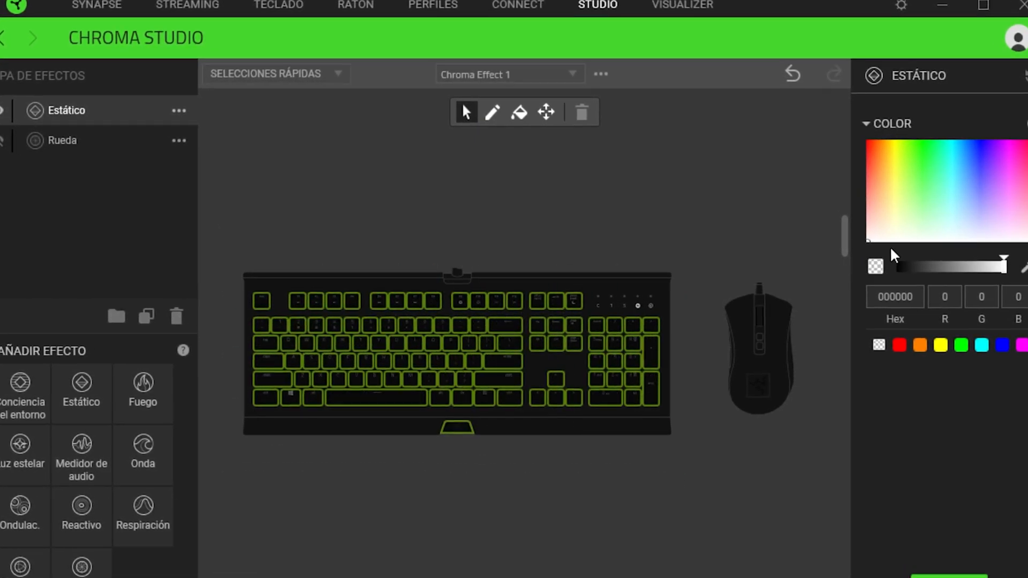
{"action": "left_click", "coordinate": [989, 154]}
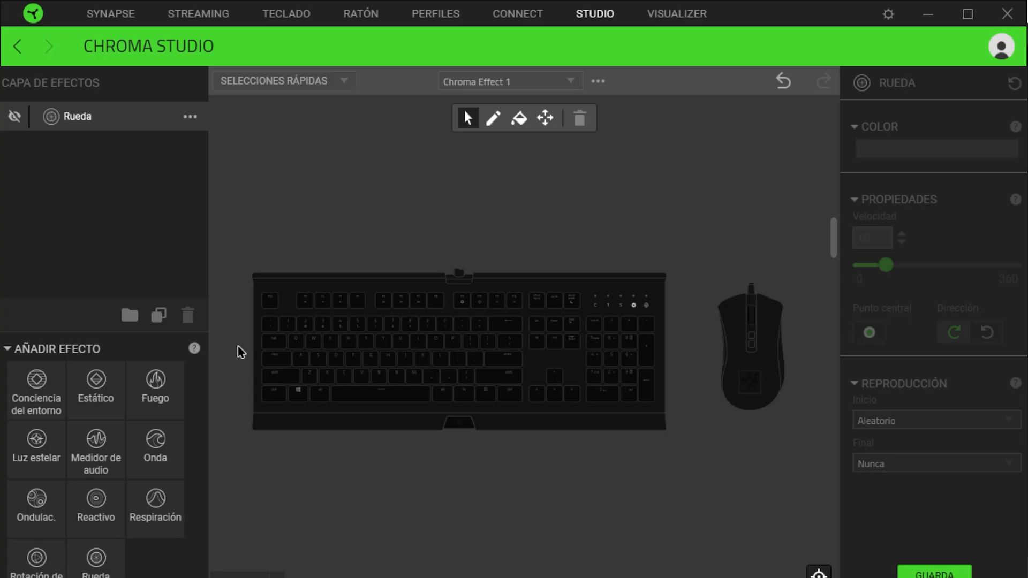
{"action": "left_click", "coordinate": [35, 391]}
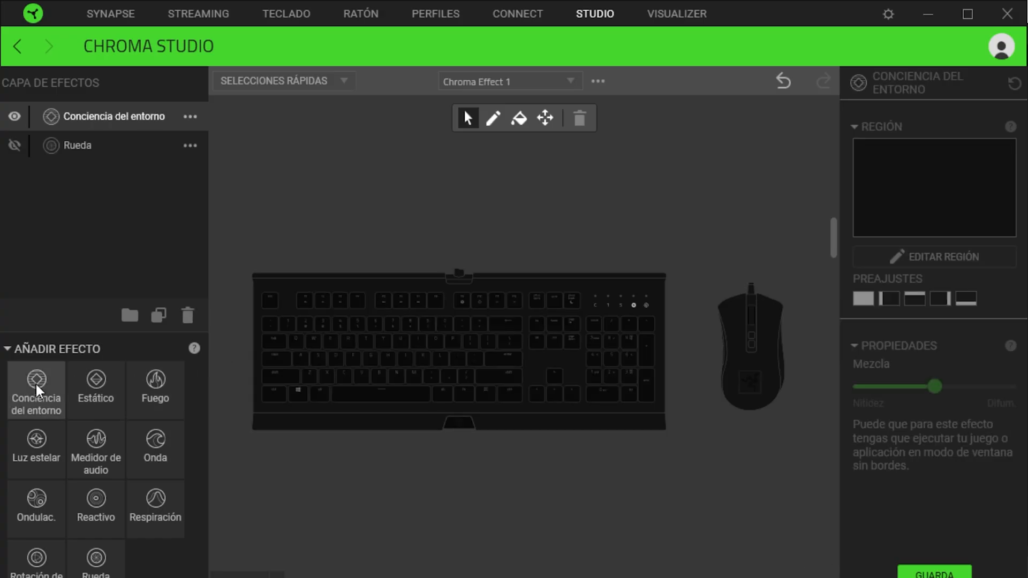
{"action": "left_click", "coordinate": [863, 298]}
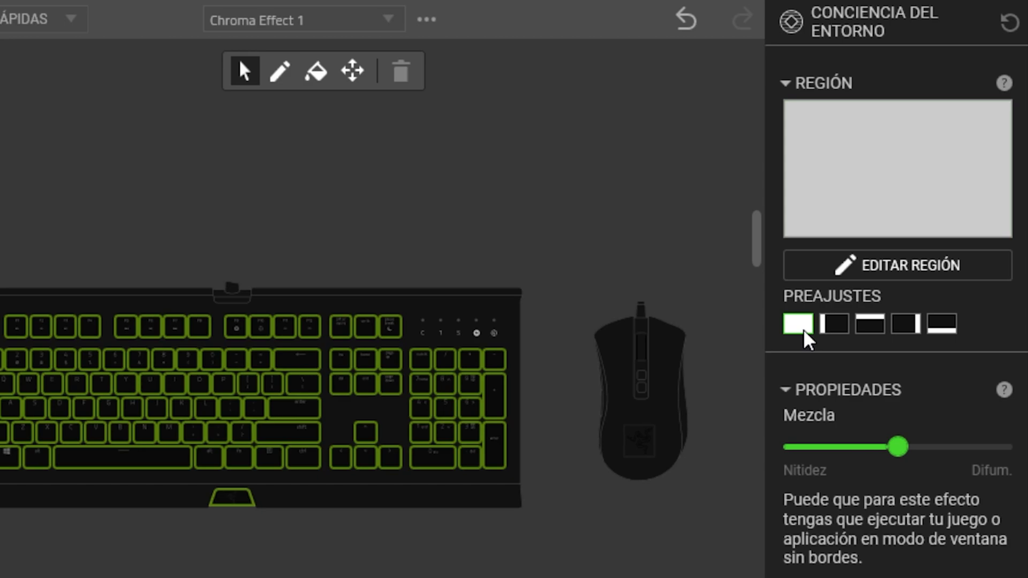
{"action": "left_click", "coordinate": [871, 323]}
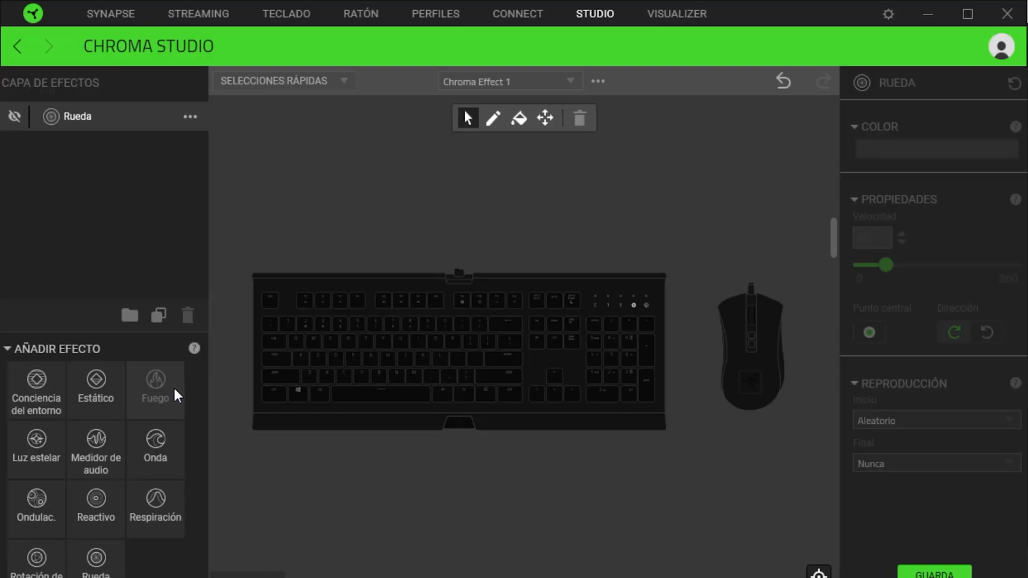
{"action": "left_click", "coordinate": [156, 389]}
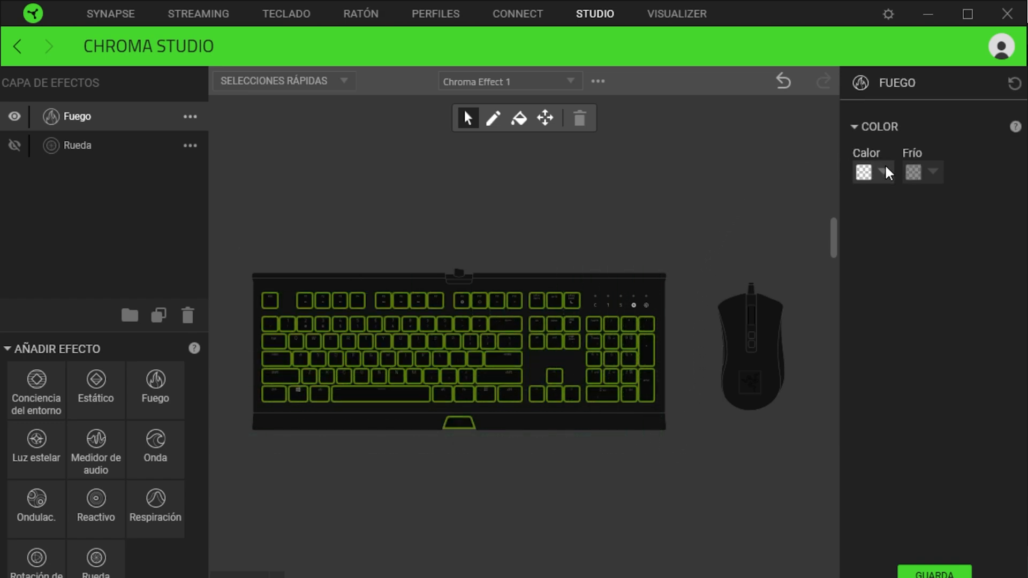
{"action": "left_click", "coordinate": [865, 172]}
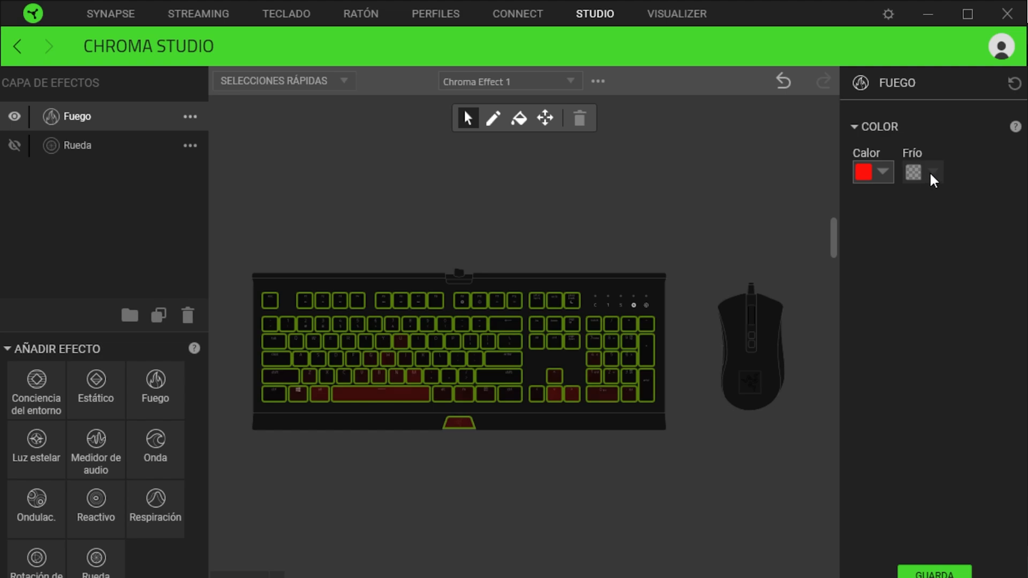
{"action": "left_click", "coordinate": [913, 172]}
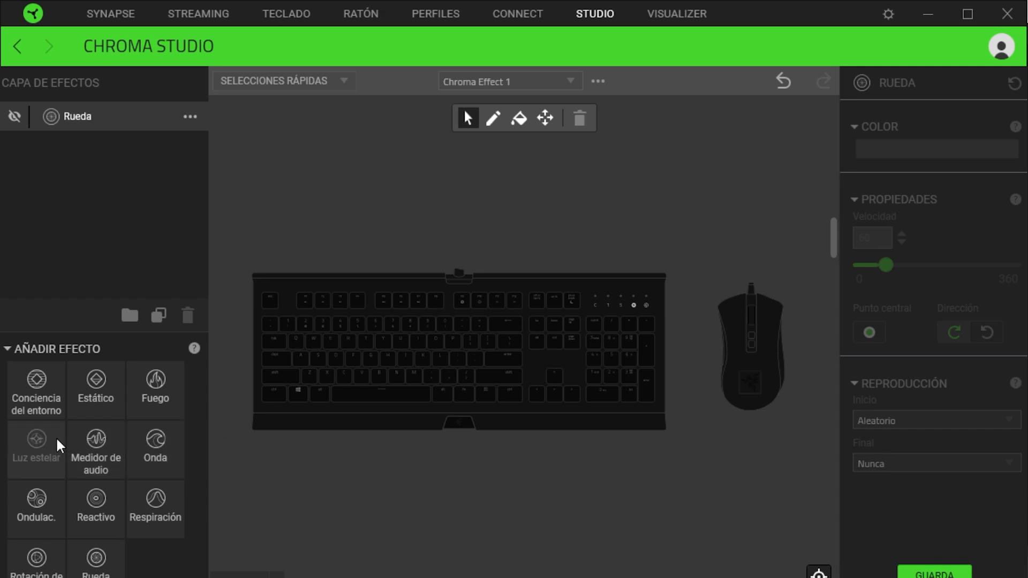
{"action": "left_click", "coordinate": [36, 449]}
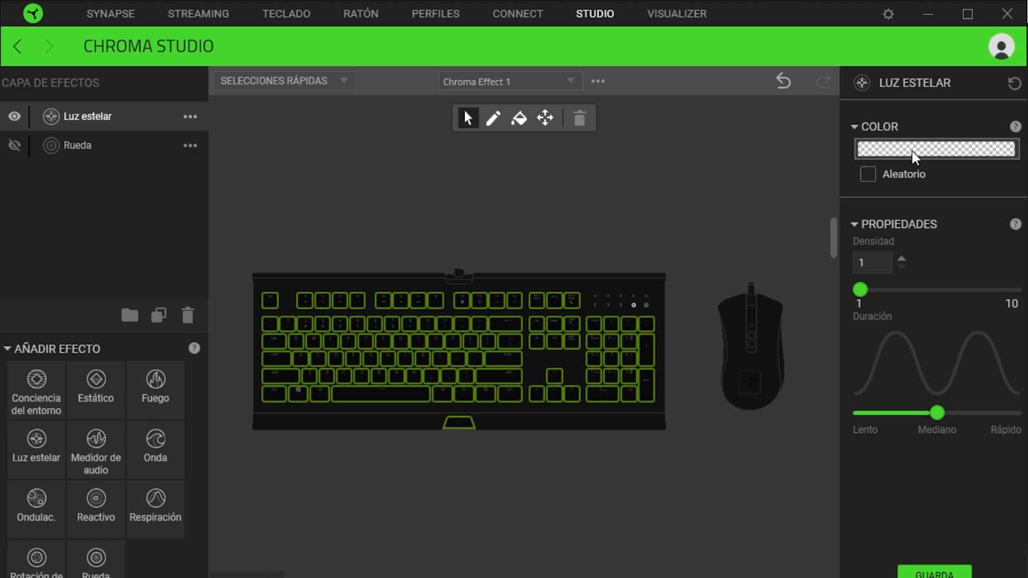
{"action": "left_click", "coordinate": [935, 149]}
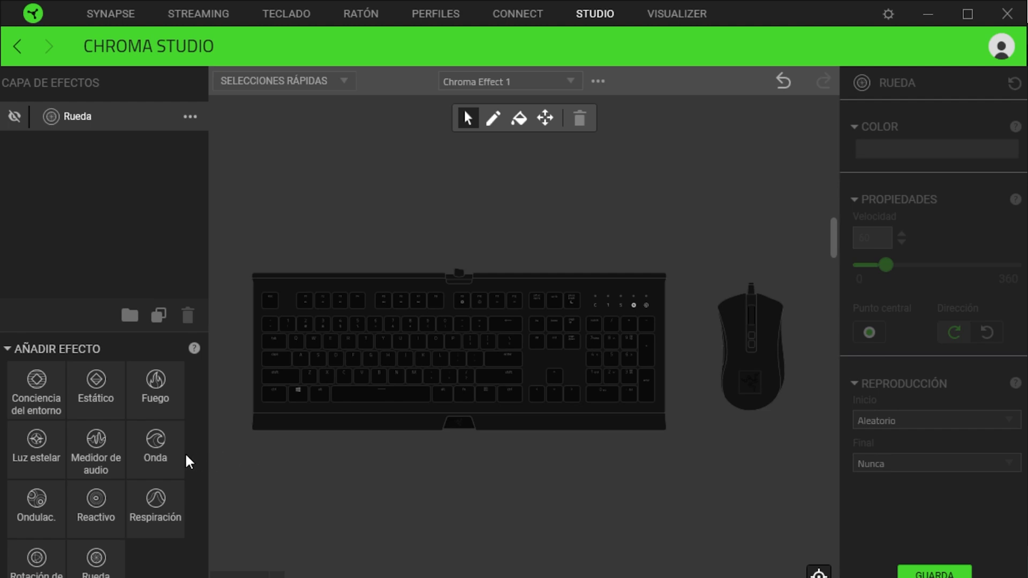
Step: Add an Onda (Wave) layer from the Añadir efecto panel above hidden Rueda
{"action": "left_click", "coordinate": [96, 449]}
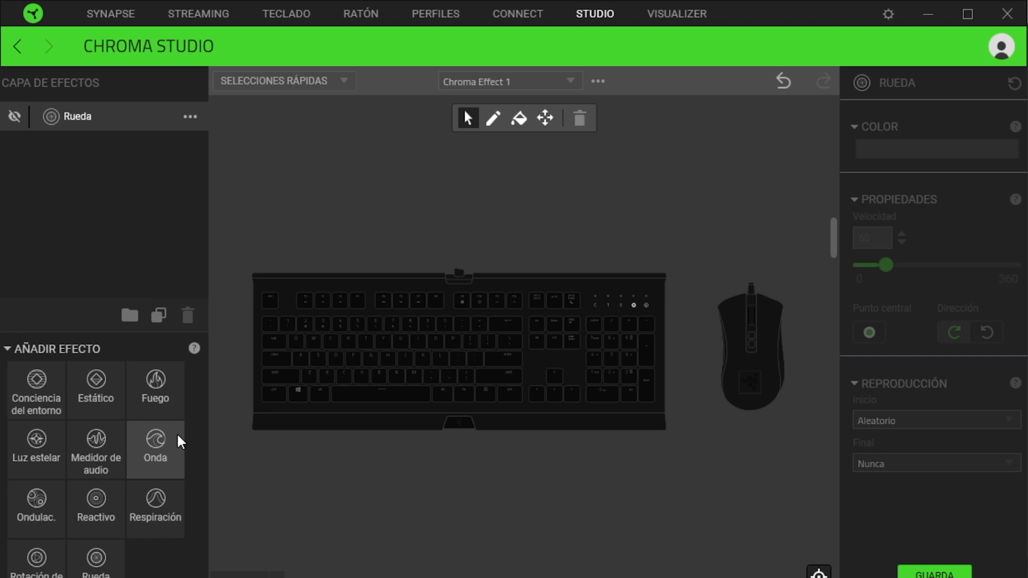
{"action": "left_click", "coordinate": [154, 449]}
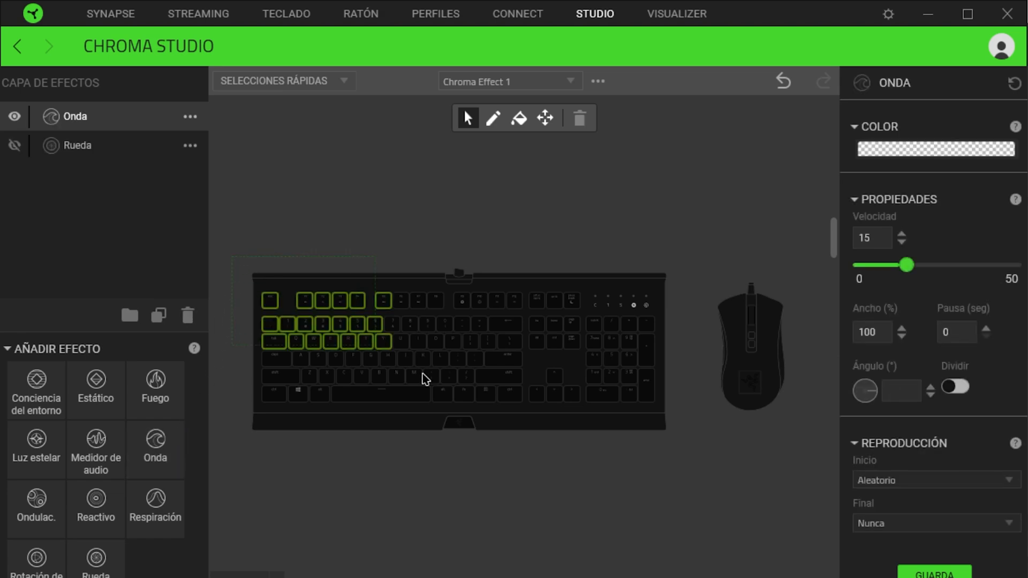